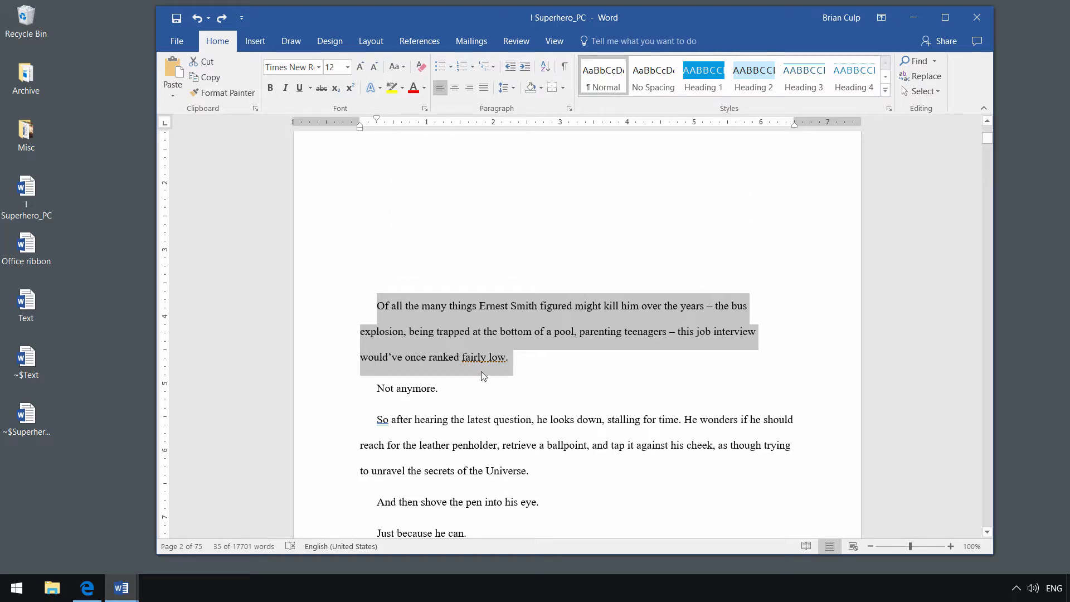
{"action": "mouse_move", "coordinate": [473, 360]}
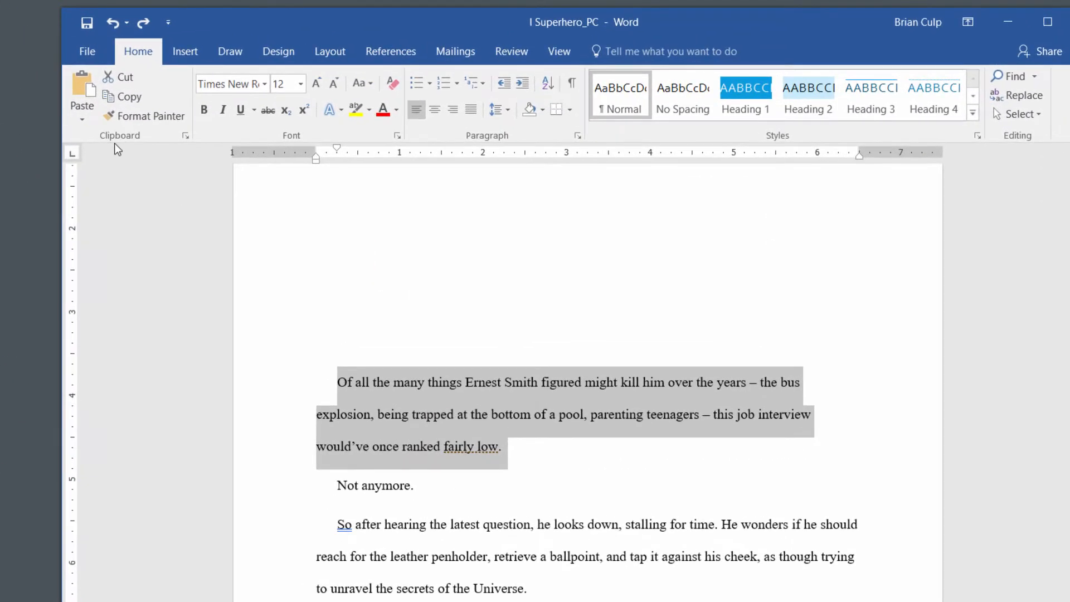
{"action": "mouse_move", "coordinate": [151, 169]}
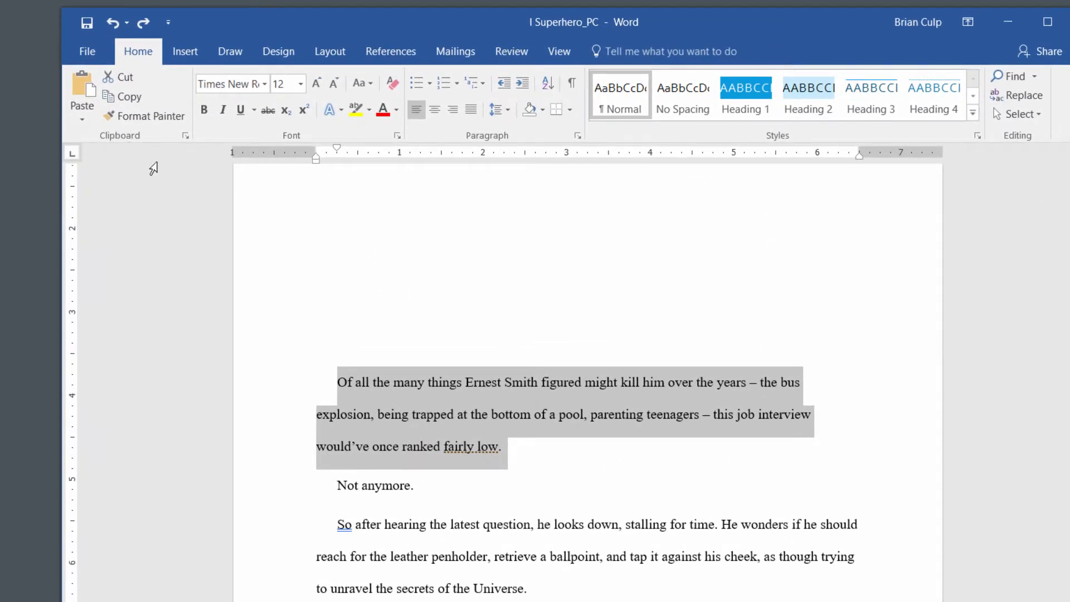
{"action": "mouse_move", "coordinate": [526, 453]}
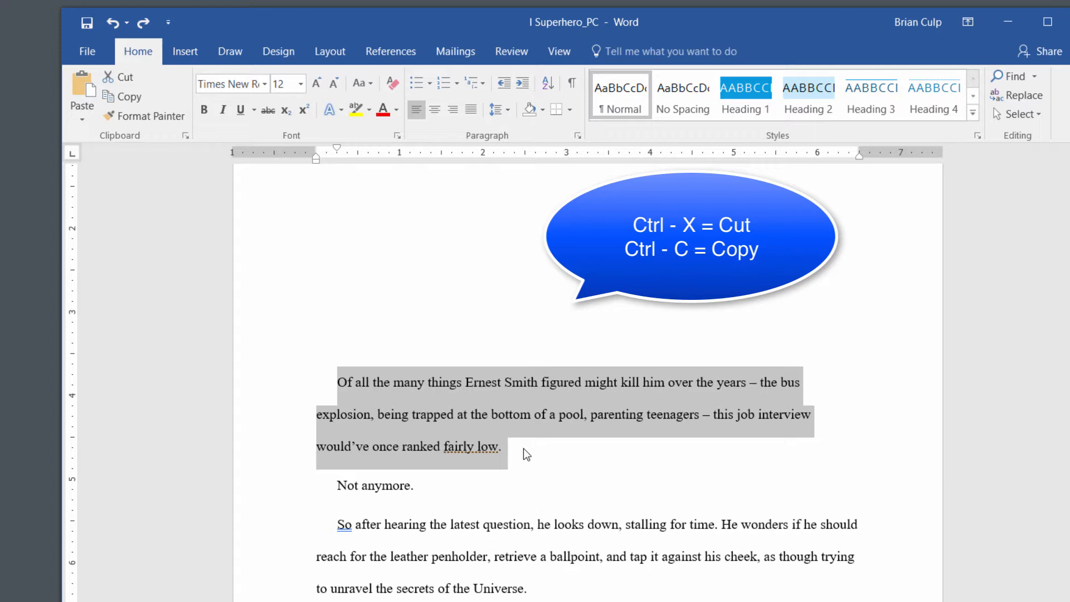
{"action": "key", "text": "ctrl+x"}
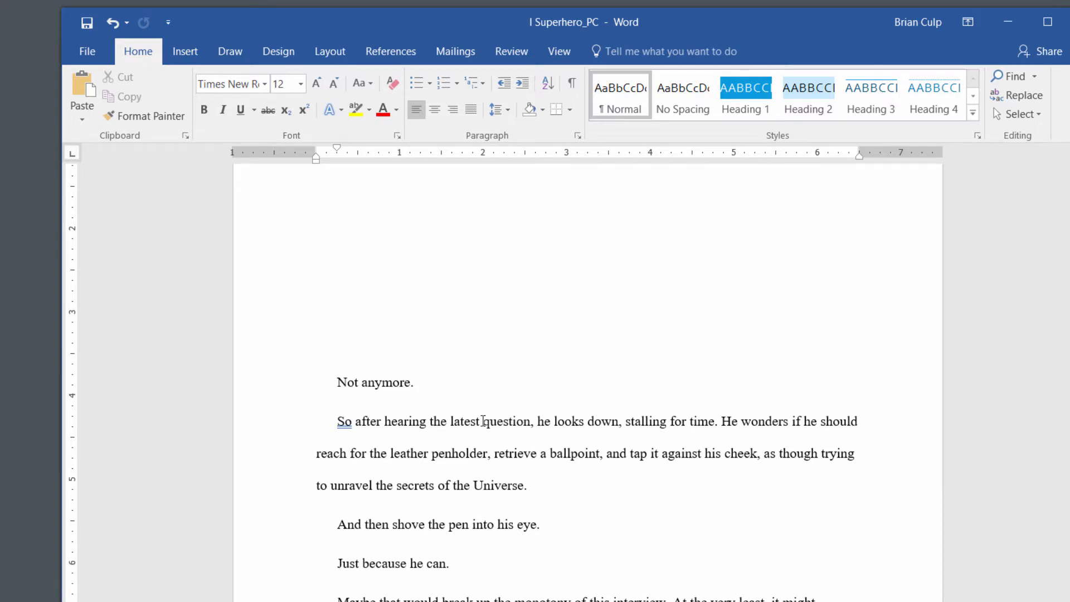
{"action": "scroll", "scroll_direction": "down", "scroll_amount": 3}
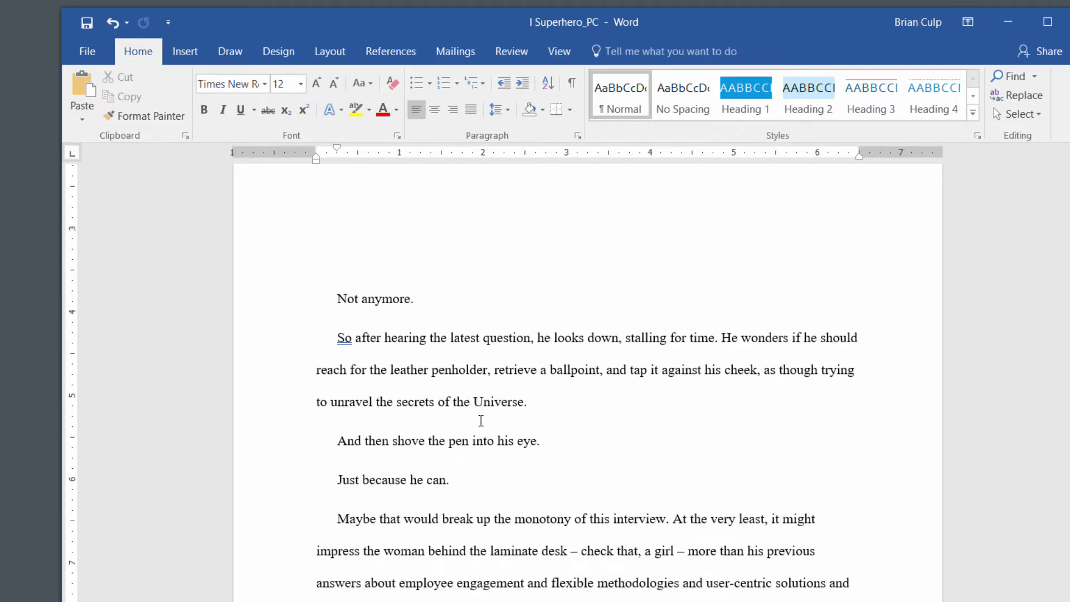
{"action": "left_click", "coordinate": [1049, 21]}
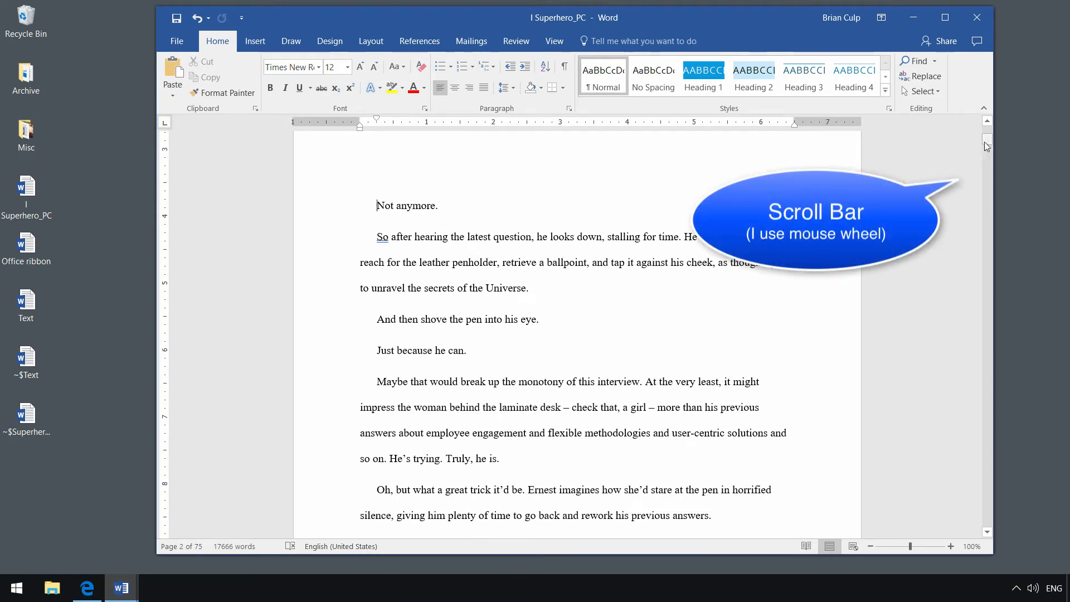
{"action": "scroll", "scroll_direction": "up", "scroll_amount": 3}
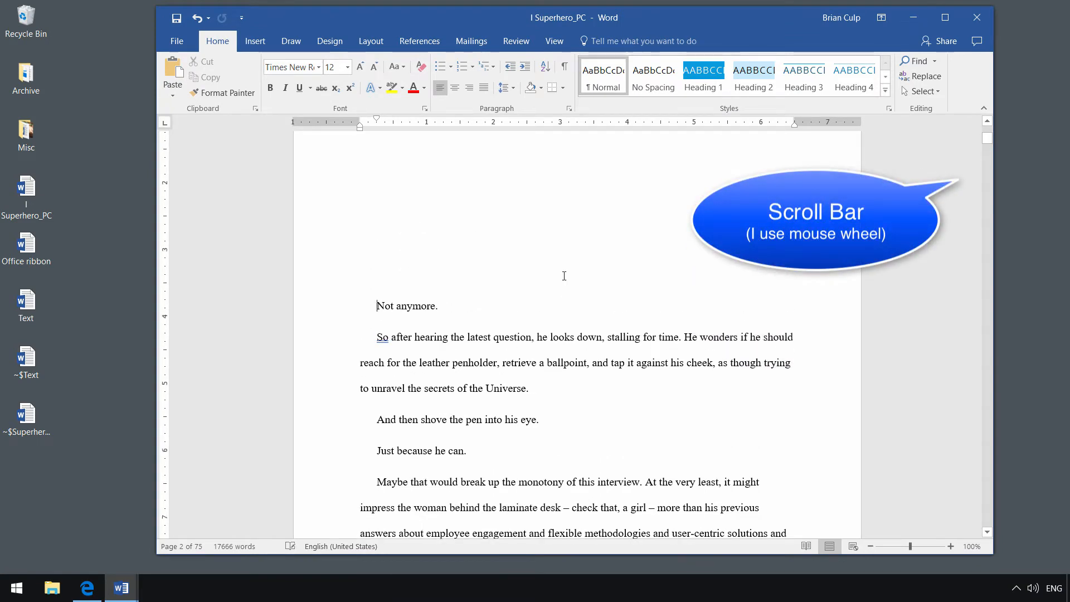
{"action": "scroll", "scroll_direction": "down", "scroll_amount": 3}
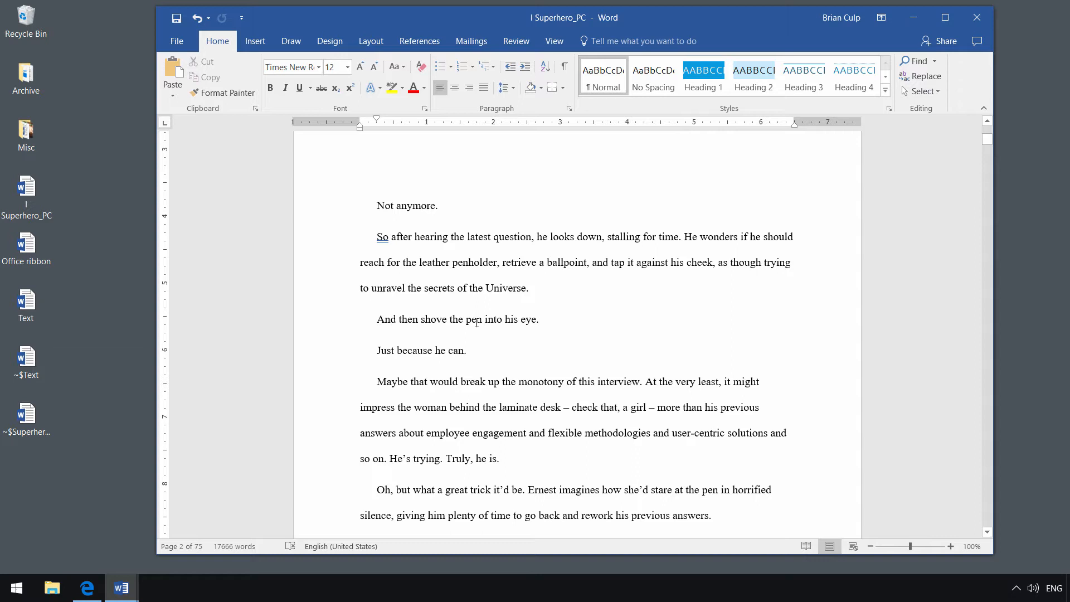
- Paste the Ernest Smith paragraph before 'And then shove the pen…' and show its Paste Options
{"action": "key", "text": "ctrl+v"}
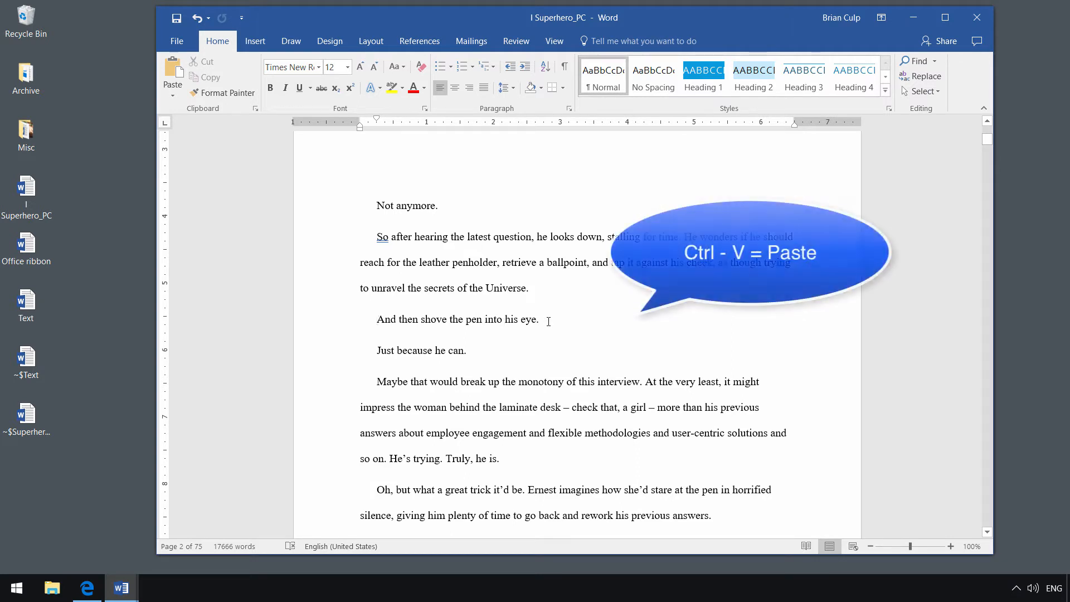
{"action": "key", "text": "ctrl+v"}
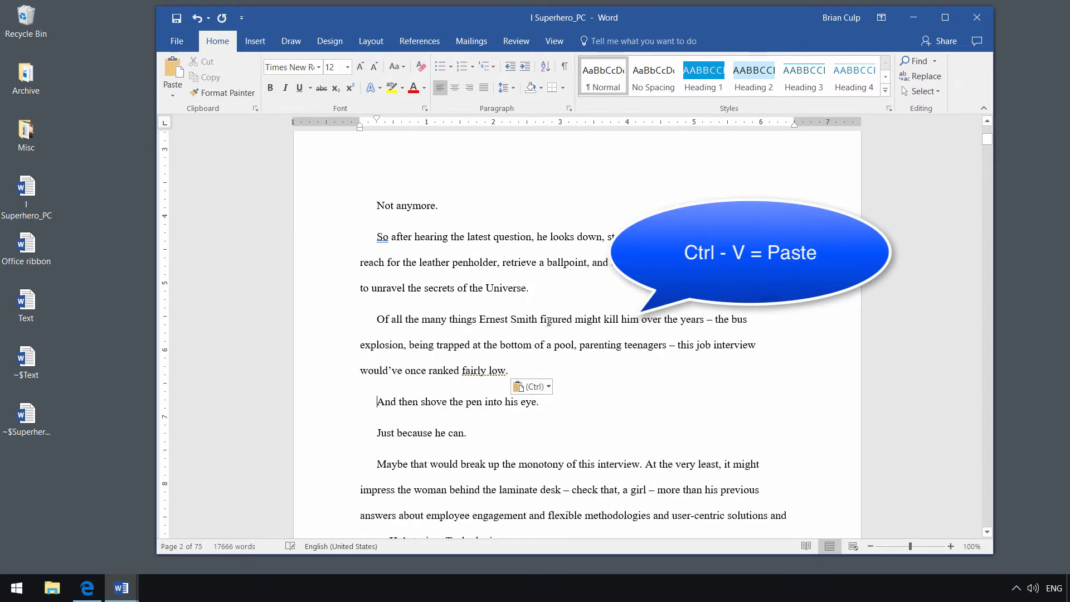
{"action": "key", "text": "ctrl+v"}
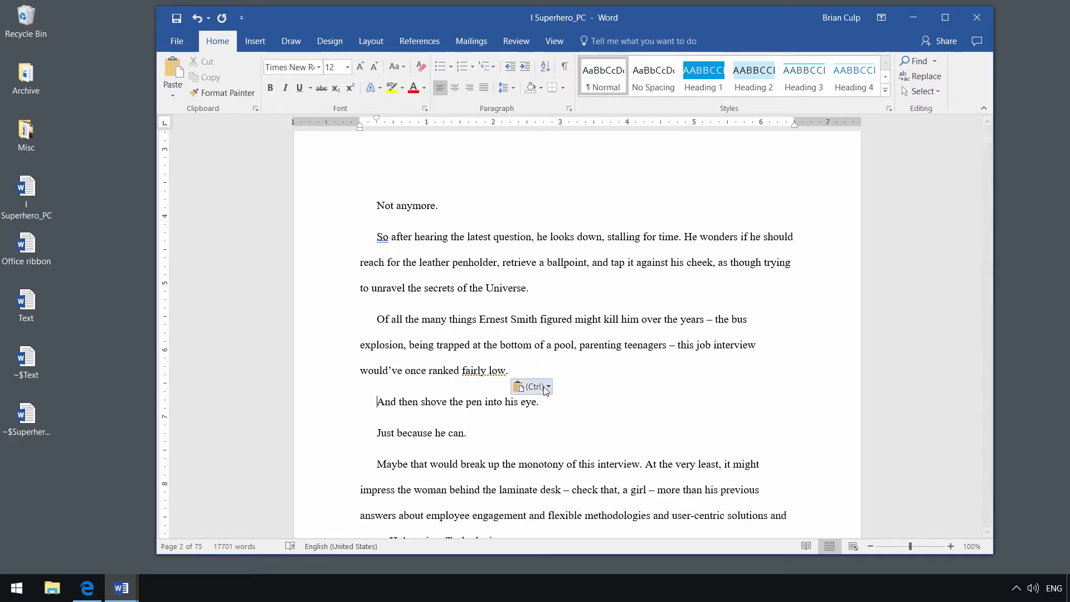
{"action": "mouse_move", "coordinate": [532, 387]}
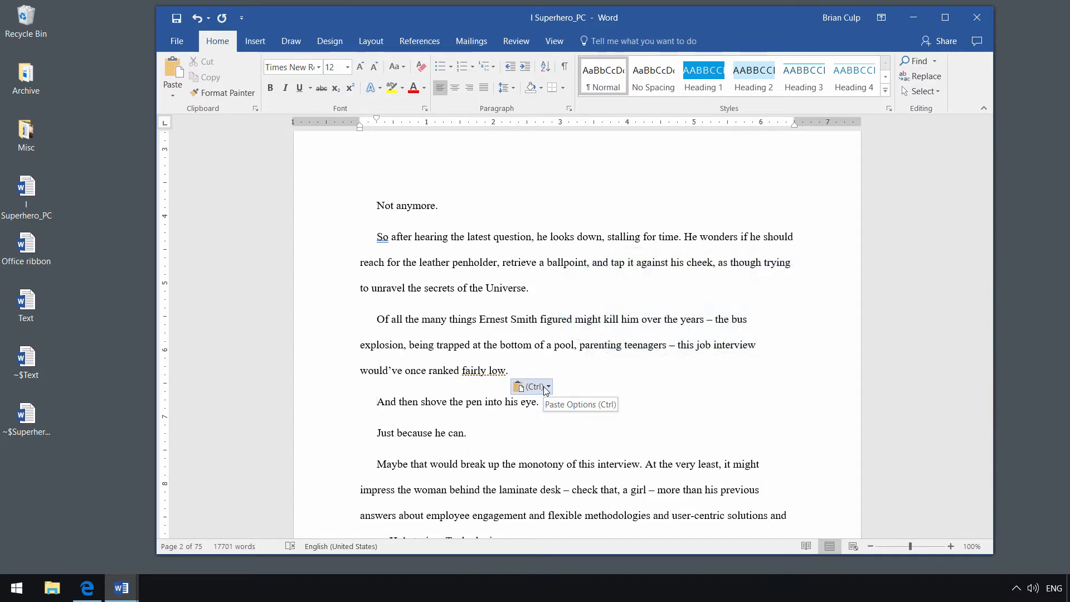
{"action": "left_click", "coordinate": [547, 386]}
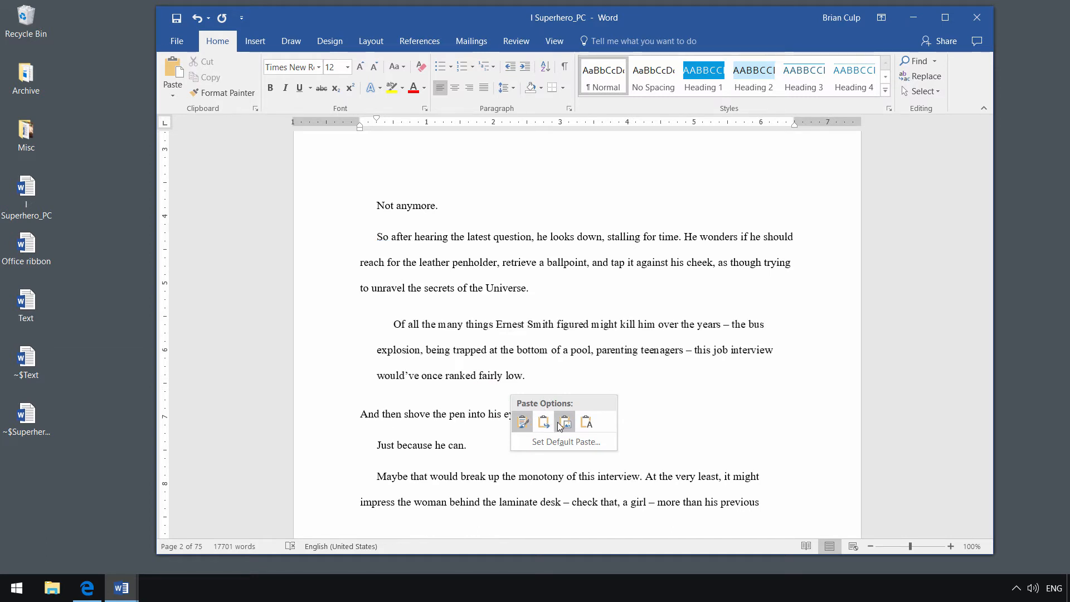
- Keep the pasted paragraph's original formatting and close the paste choice menus
{"action": "left_click", "coordinate": [566, 421]}
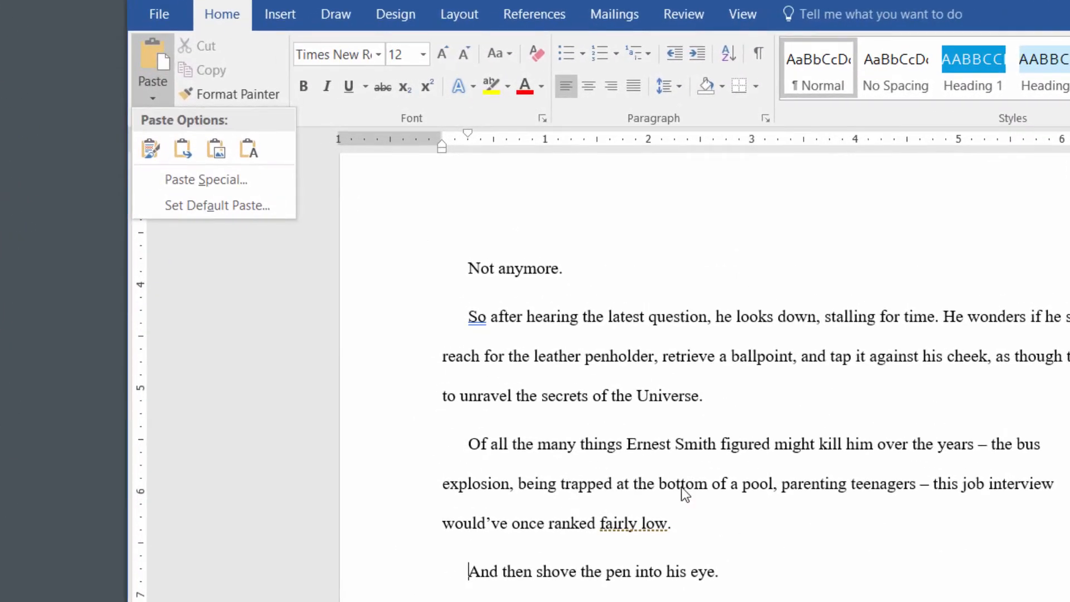
{"action": "mouse_move", "coordinate": [695, 529]}
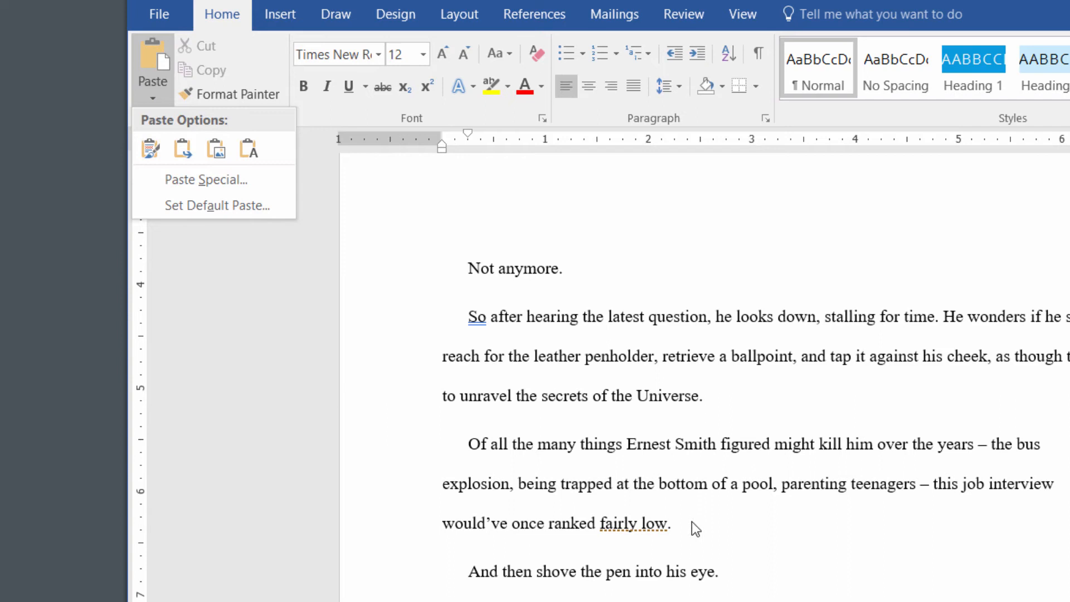
{"action": "mouse_move", "coordinate": [675, 532]}
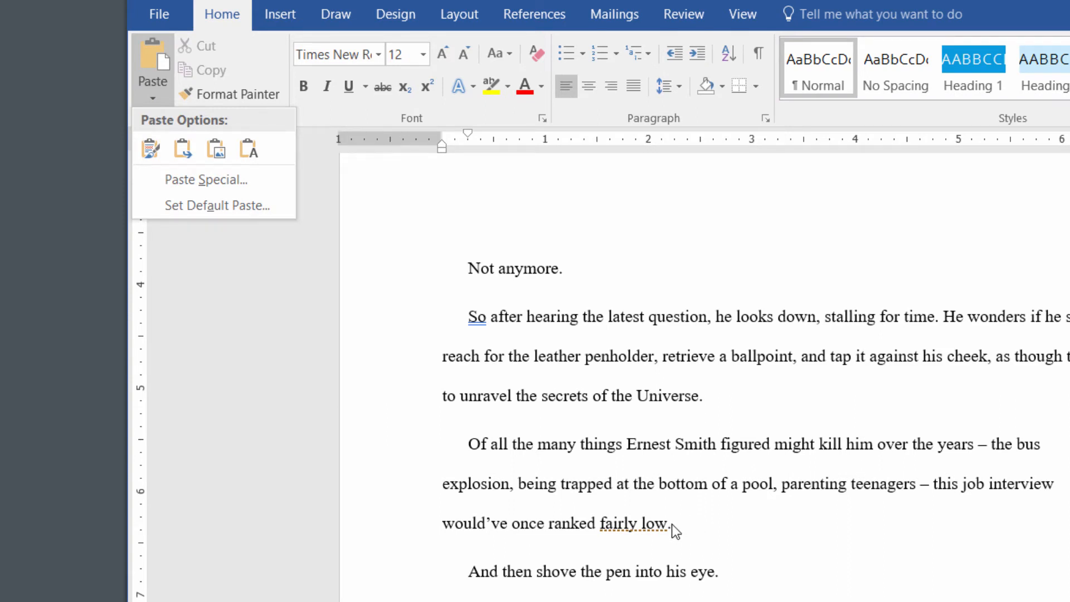
{"action": "left_click", "coordinate": [462, 321]}
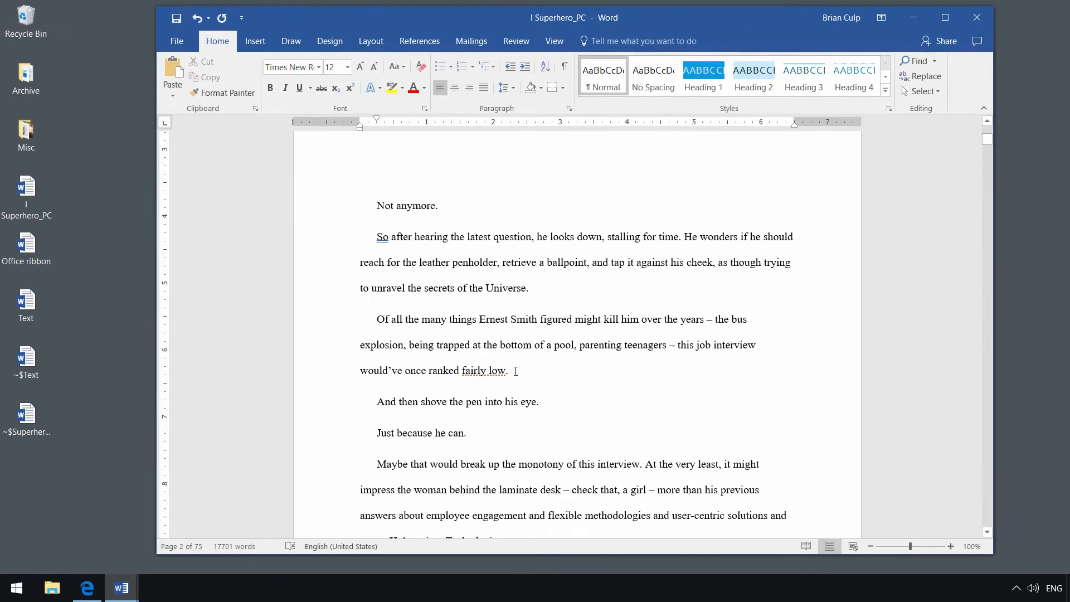
{"action": "left_click", "coordinate": [377, 401]}
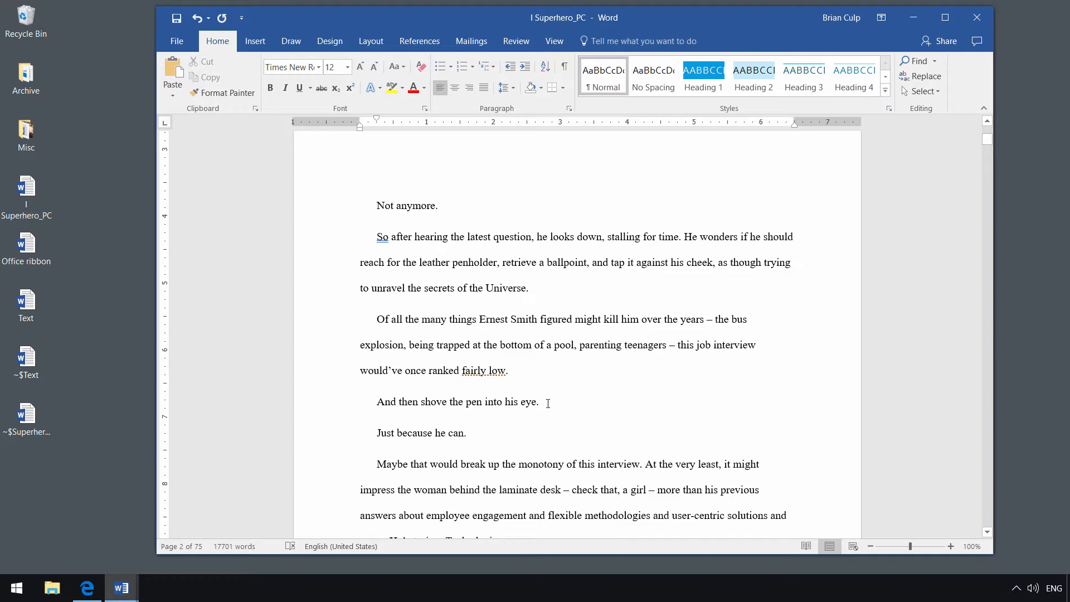
- Select the whole 'And then shove the pen into his eye.' paragraph
{"action": "triple_click", "coordinate": [456, 402]}
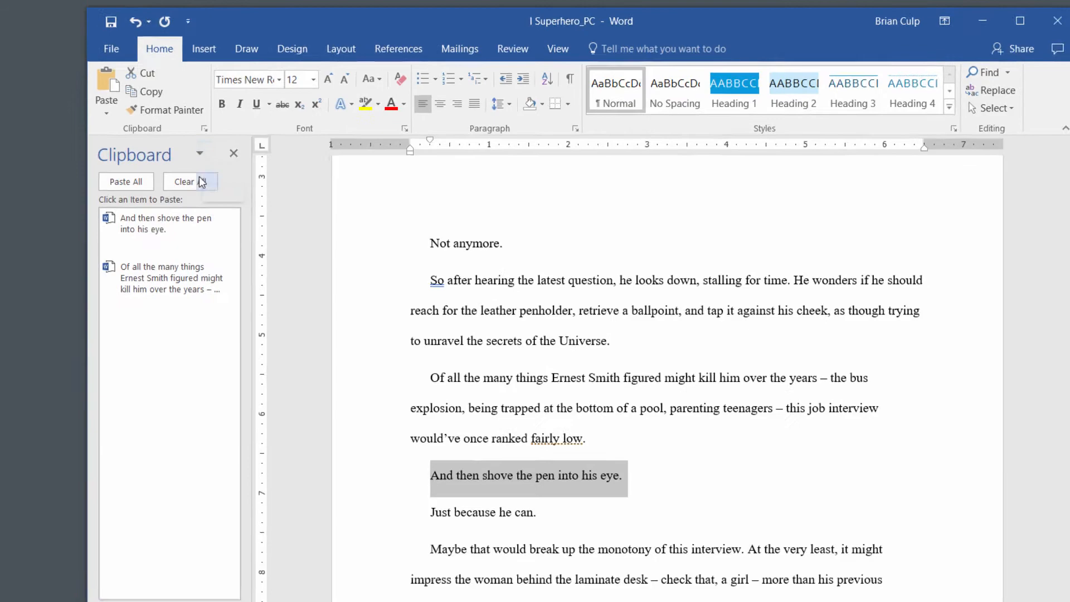
- Paste the stored Ernest Smith paragraph from the Clipboard pane before 'Just because he can.'
{"action": "left_click", "coordinate": [1020, 20]}
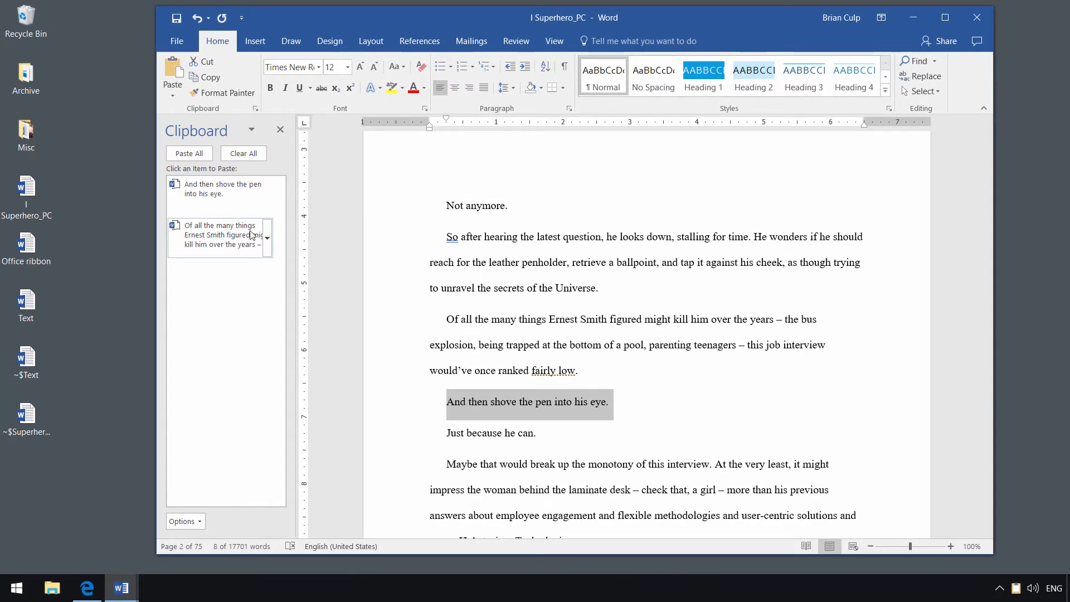
{"action": "mouse_move", "coordinate": [235, 201]}
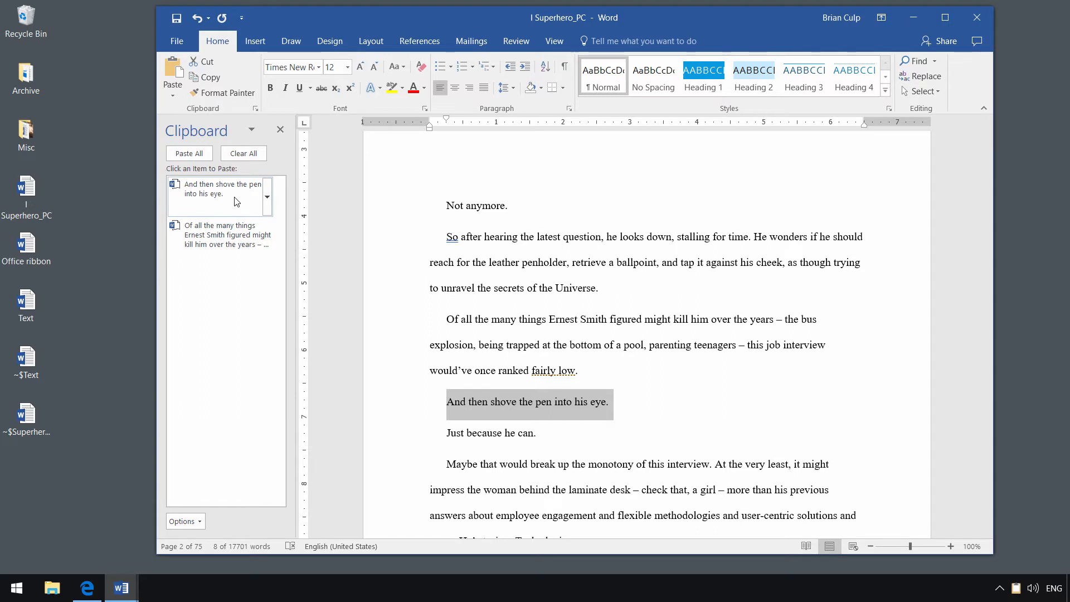
{"action": "mouse_move", "coordinate": [298, 258]}
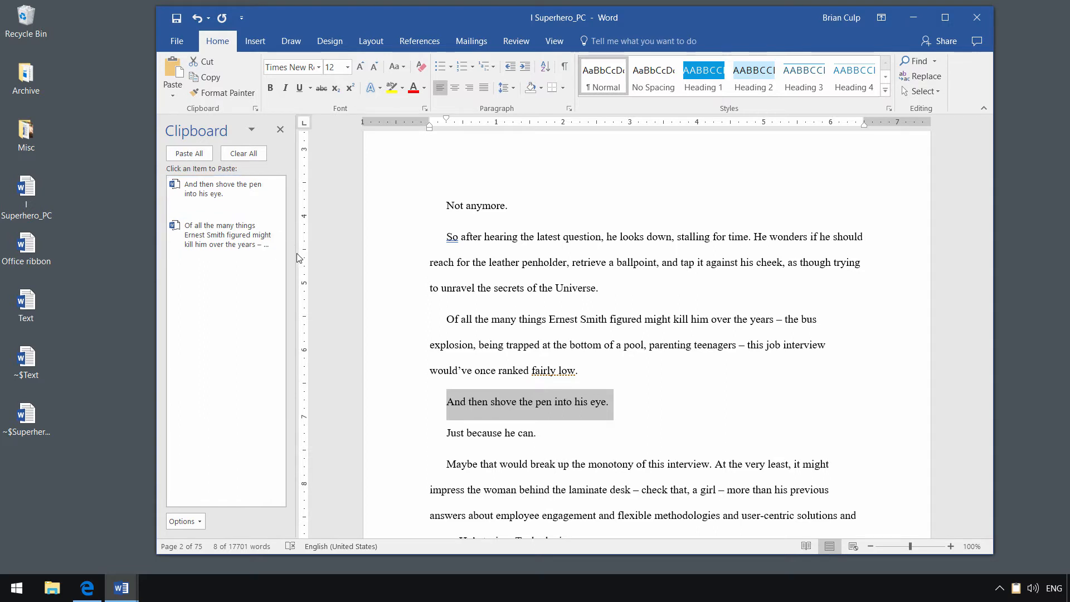
{"action": "mouse_move", "coordinate": [316, 373]}
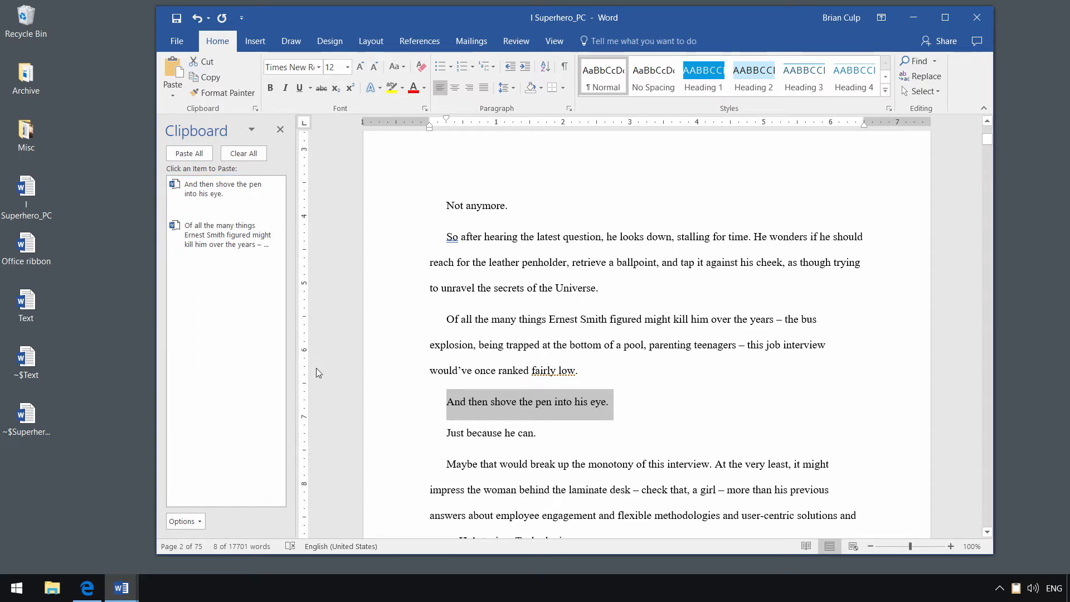
{"action": "mouse_move", "coordinate": [505, 408]}
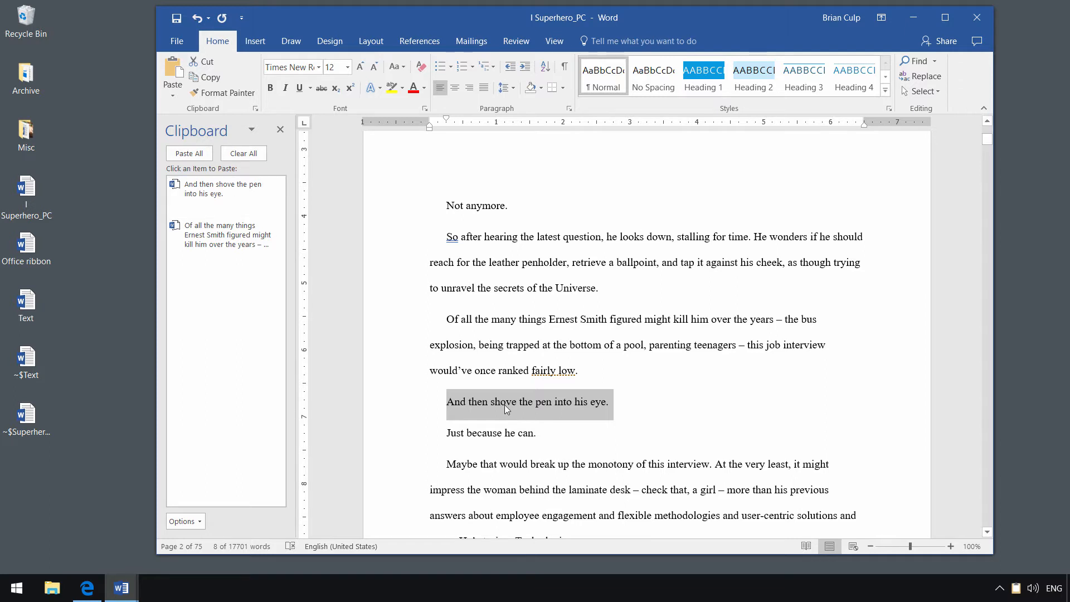
{"action": "left_click", "coordinate": [447, 433]}
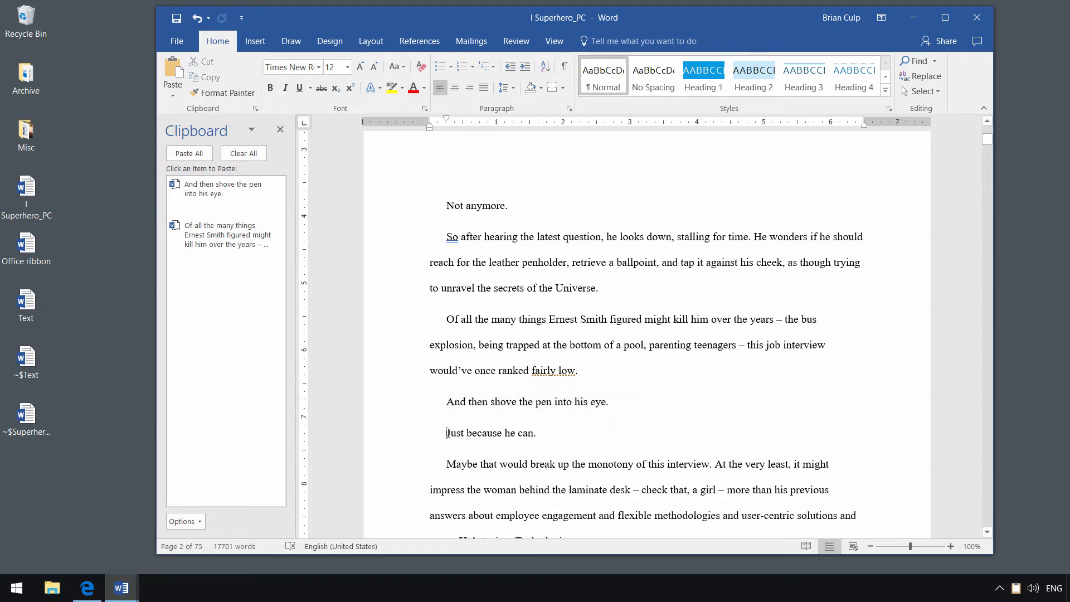
{"action": "mouse_move", "coordinate": [277, 258]}
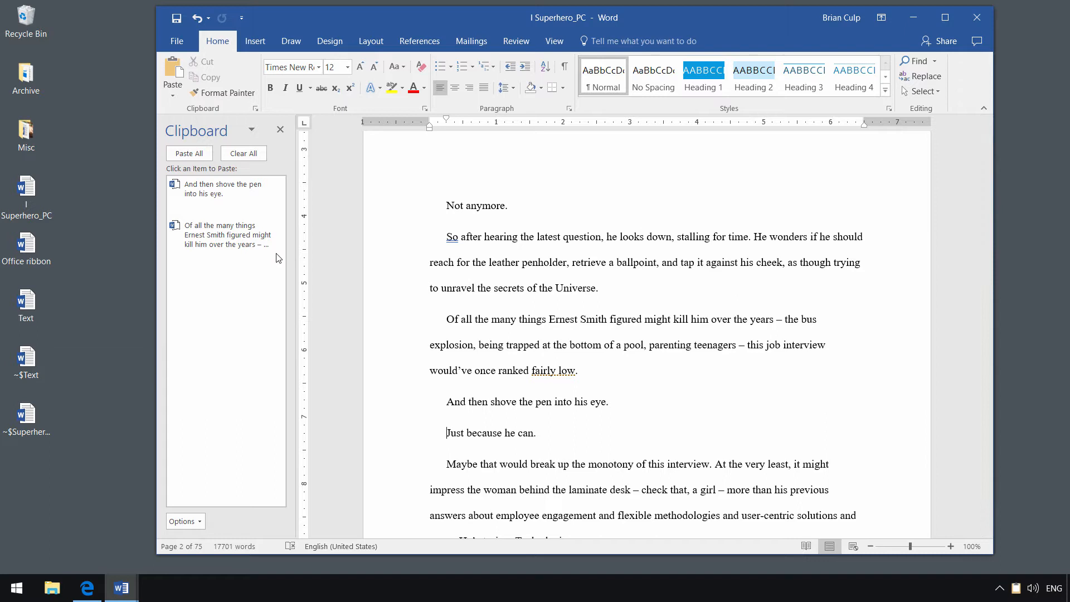
{"action": "mouse_move", "coordinate": [277, 237]}
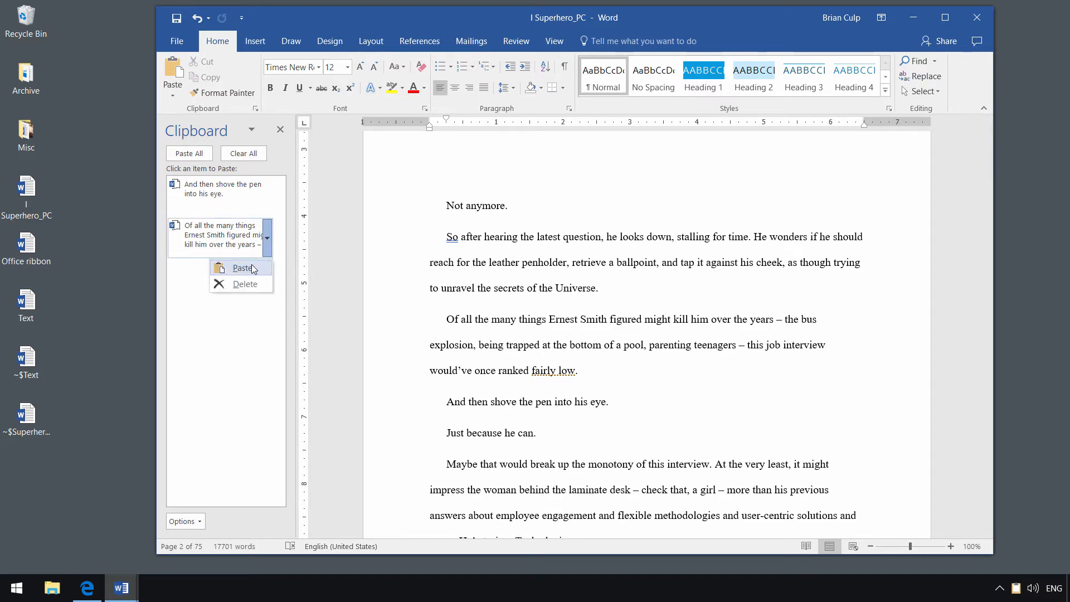
{"action": "left_click", "coordinate": [243, 268]}
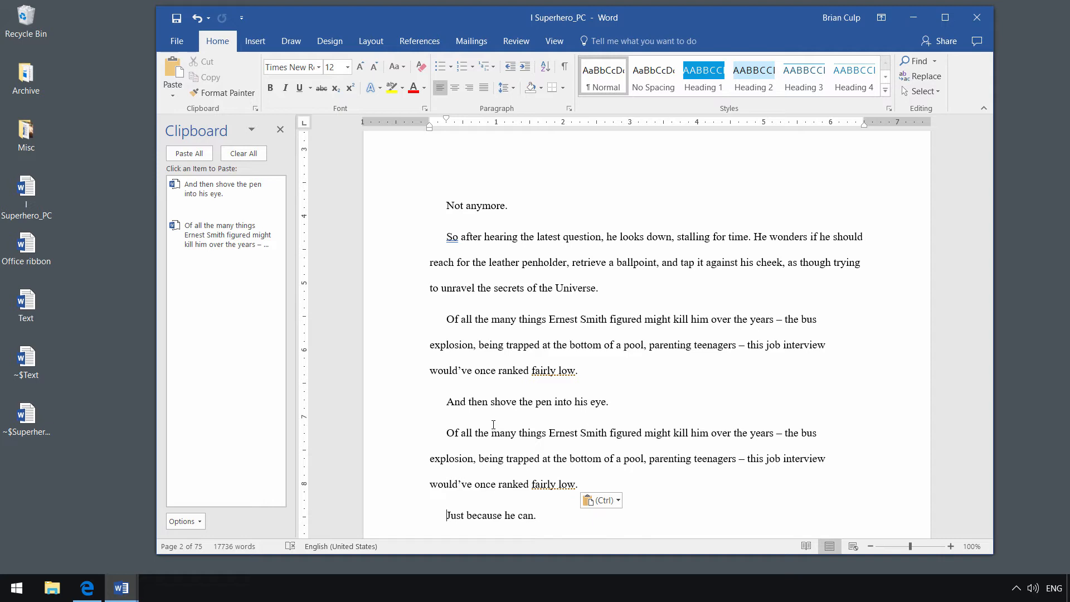
{"action": "mouse_move", "coordinate": [314, 403]}
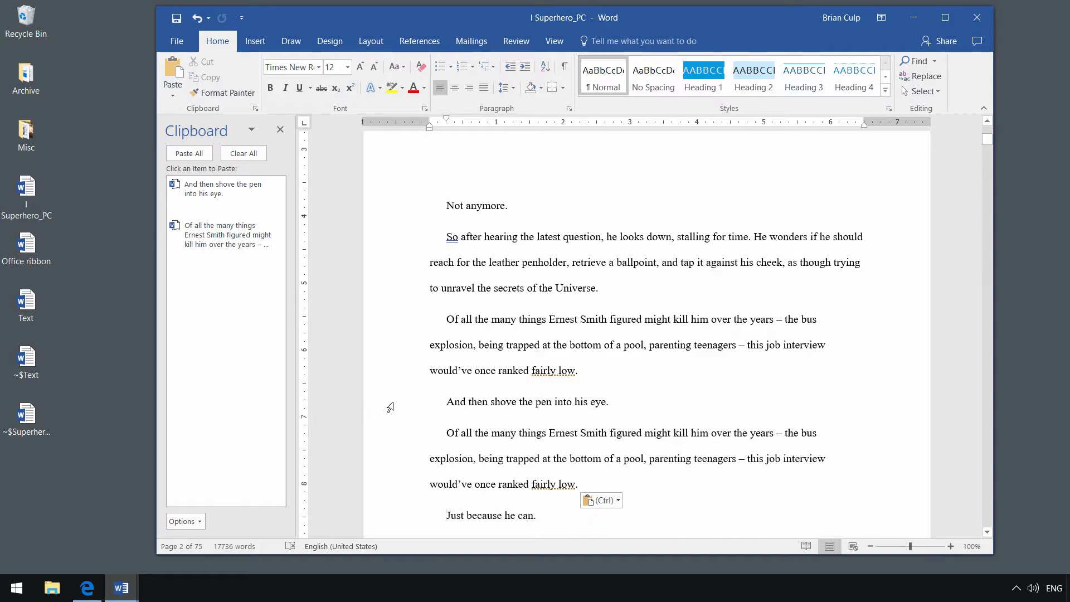
{"action": "left_click", "coordinate": [447, 515]}
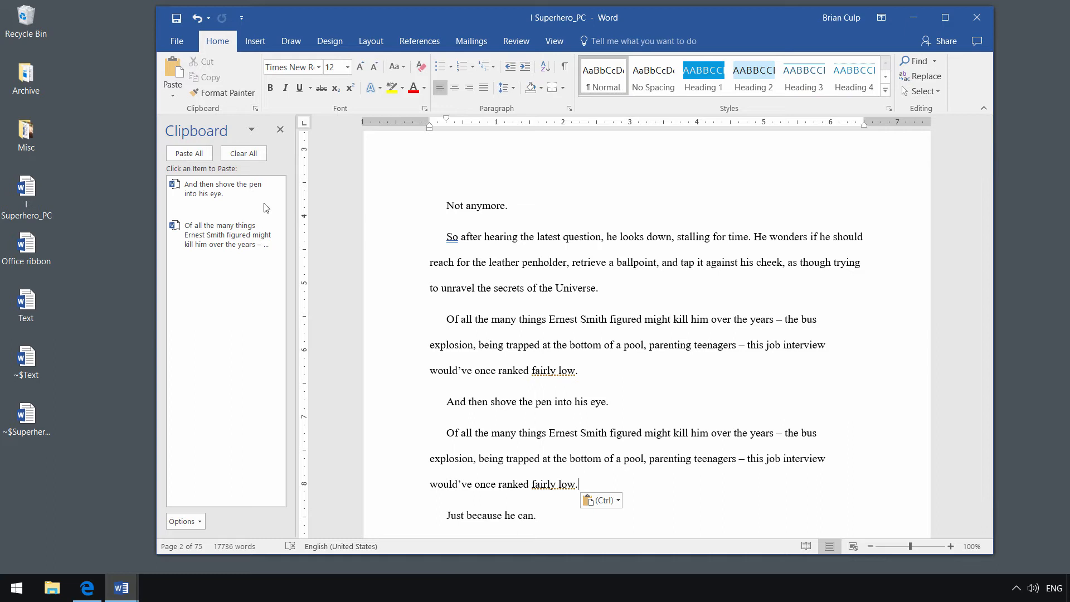
{"action": "mouse_move", "coordinate": [243, 153]}
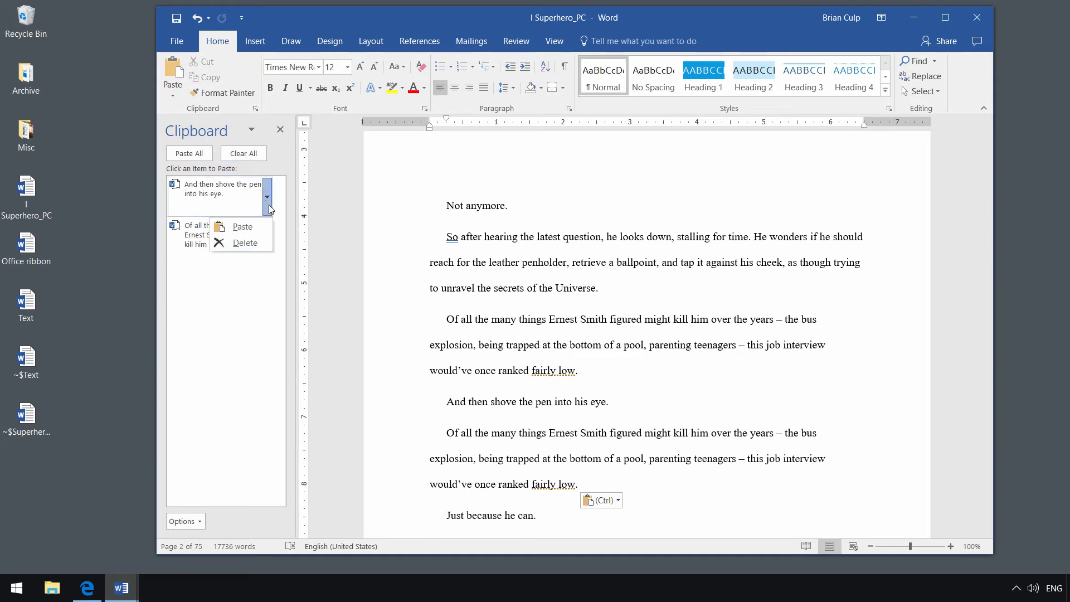
{"action": "mouse_move", "coordinate": [290, 289]}
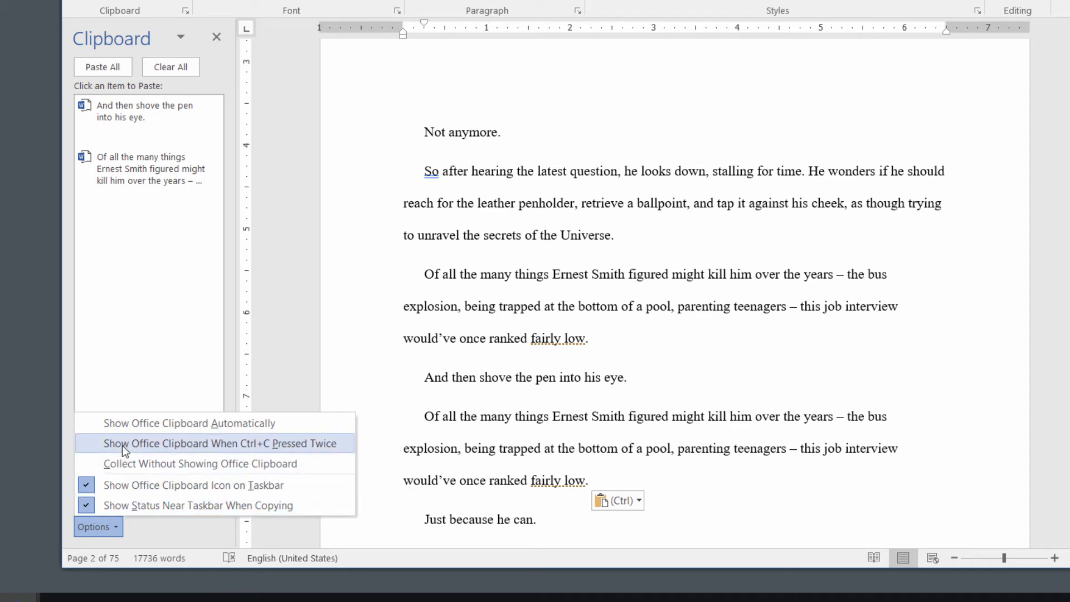
{"action": "mouse_move", "coordinate": [261, 453]}
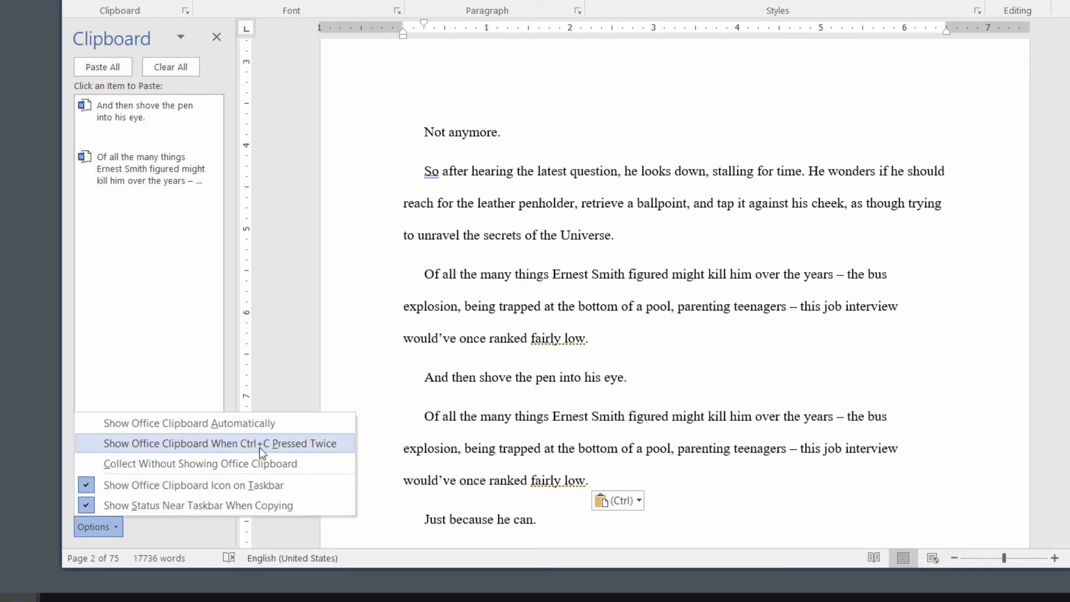
{"action": "mouse_move", "coordinate": [240, 428]}
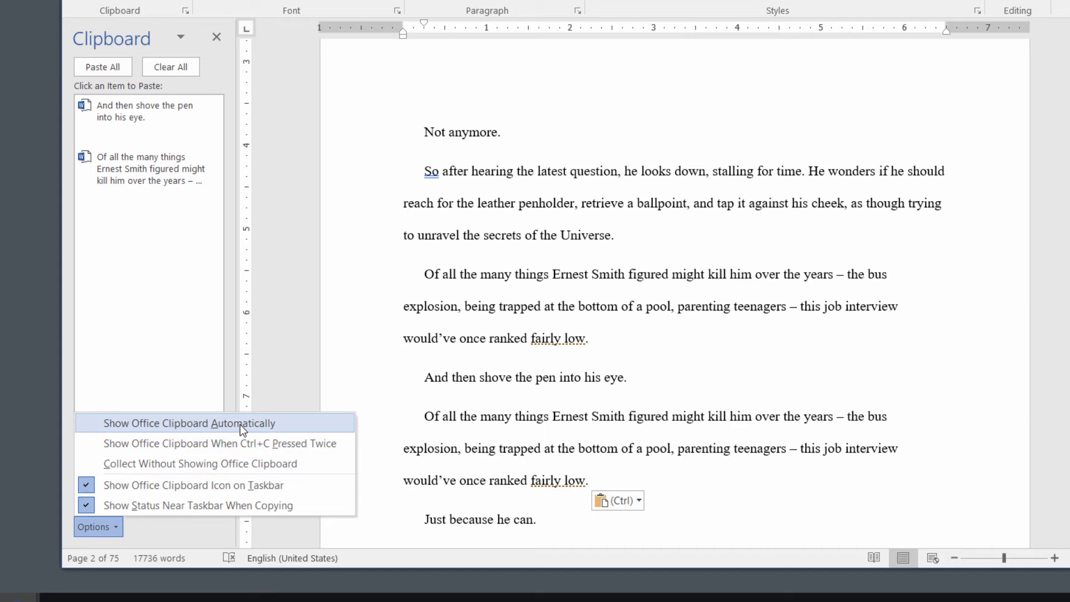
{"action": "mouse_move", "coordinate": [125, 529]}
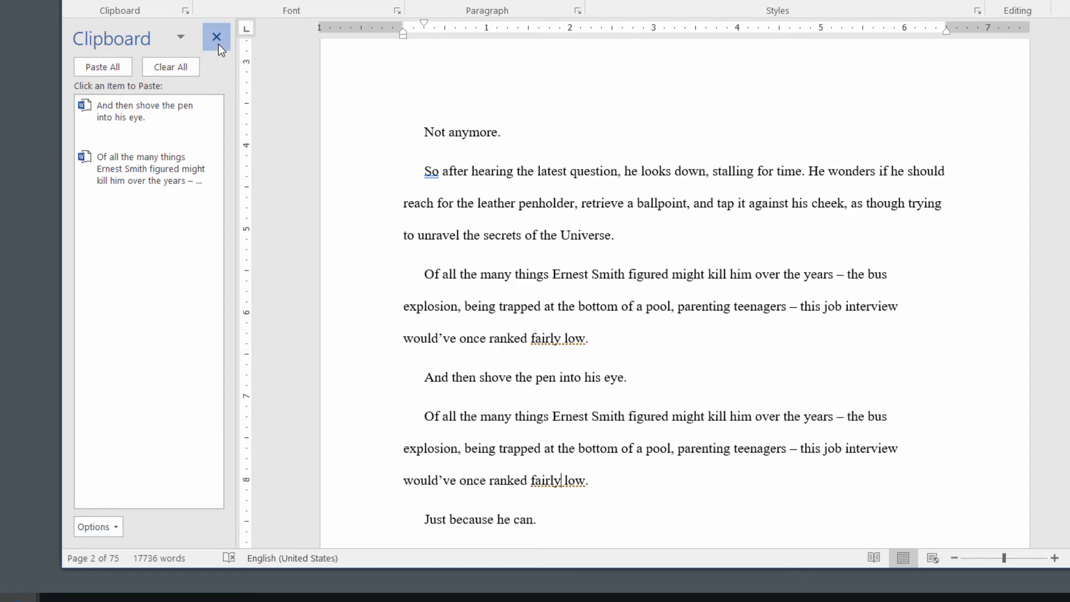
{"action": "left_click", "coordinate": [216, 36]}
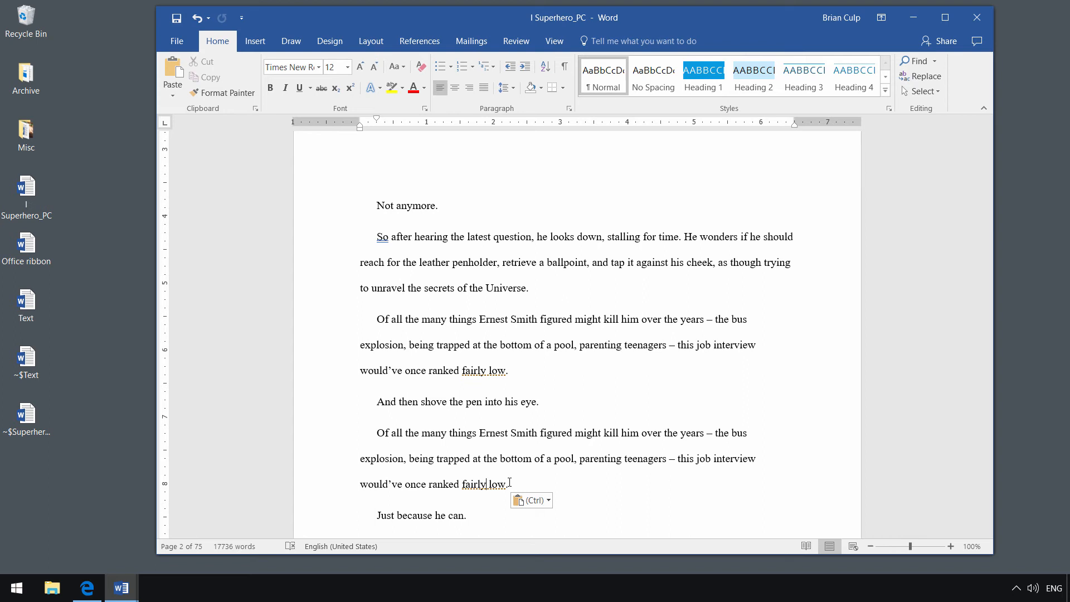
{"action": "key", "text": "ctrl+z"}
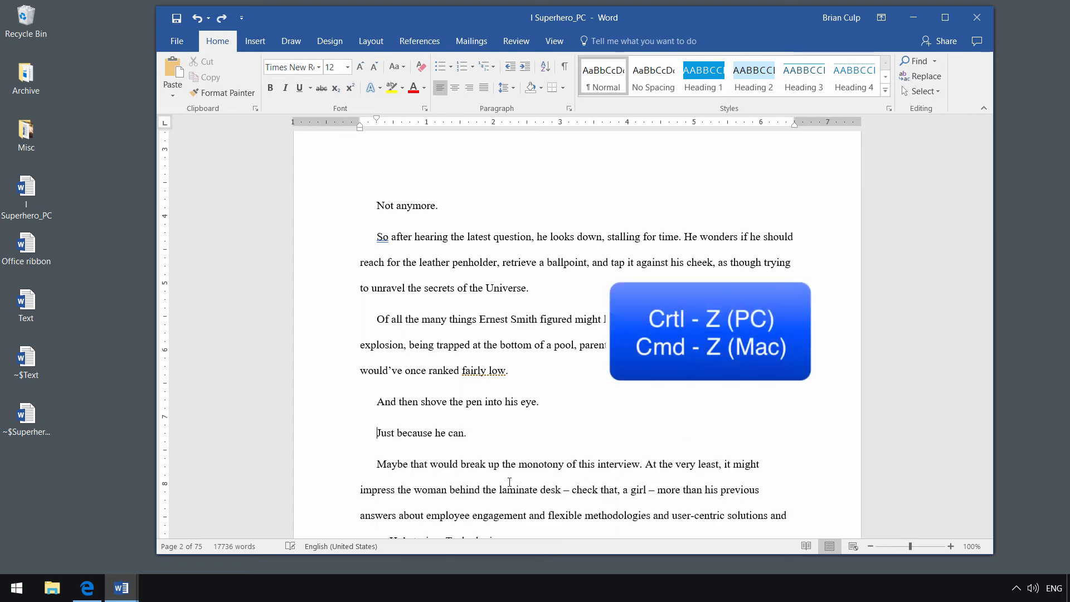
{"action": "key", "text": "ctrl+z"}
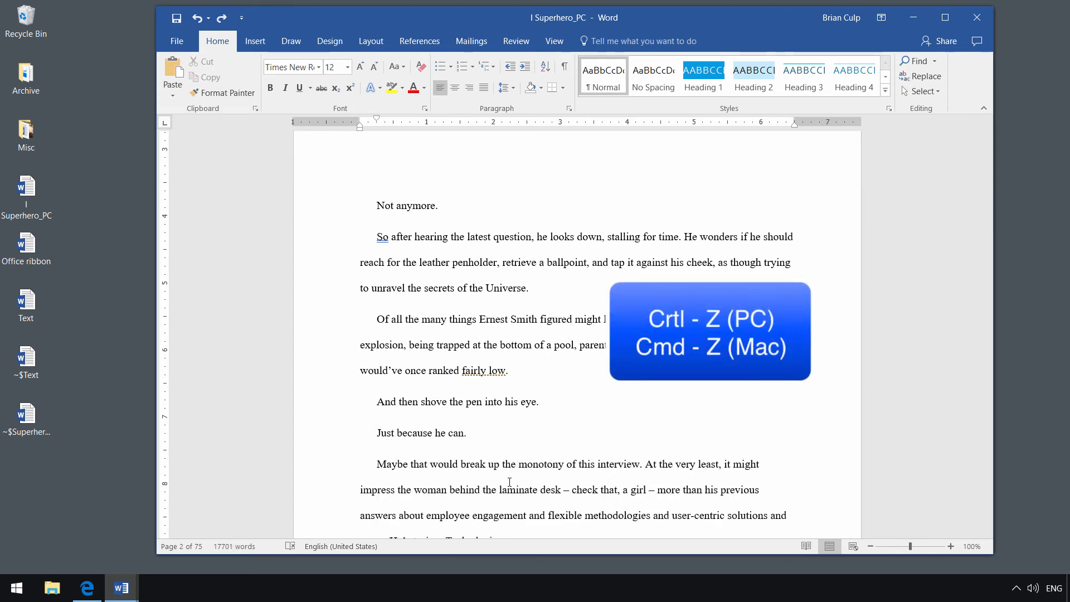
{"action": "key", "text": "ctrl+z"}
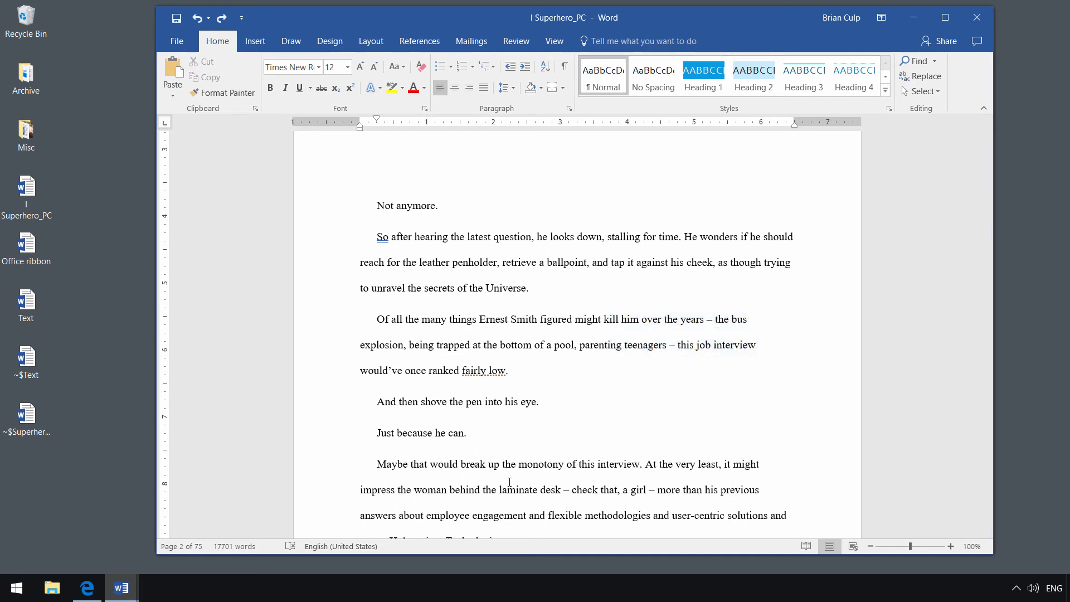
{"action": "left_click", "coordinate": [378, 433]}
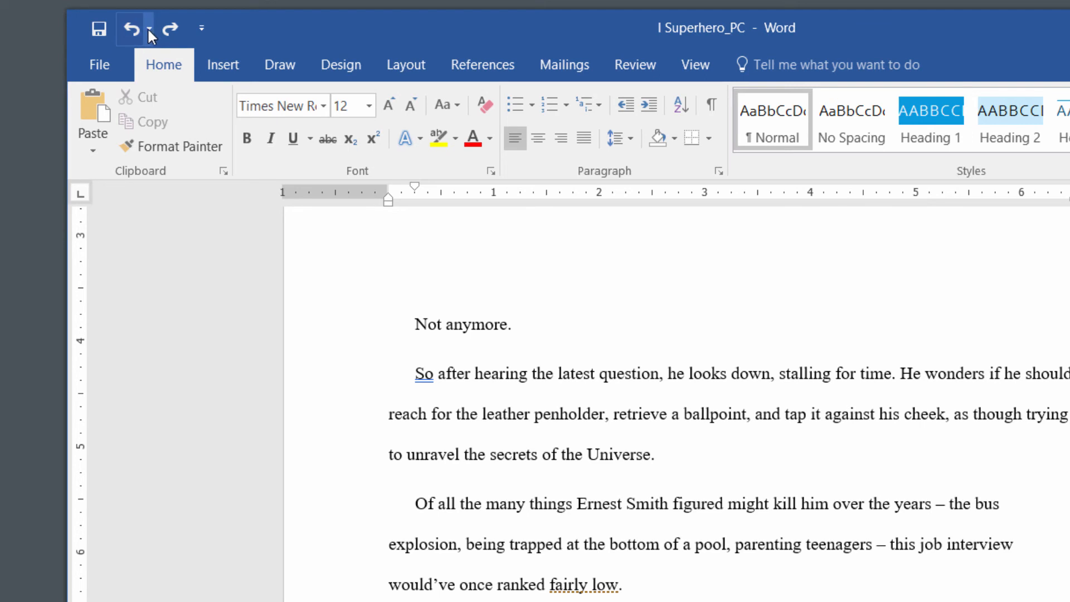
{"action": "left_click", "coordinate": [168, 29]}
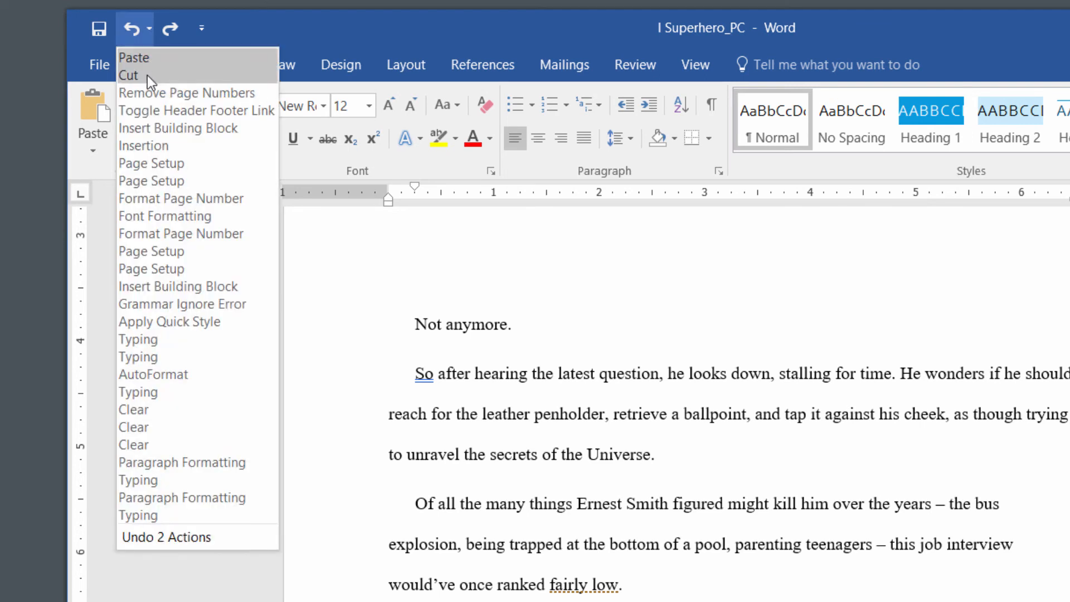
{"action": "mouse_move", "coordinate": [168, 536]}
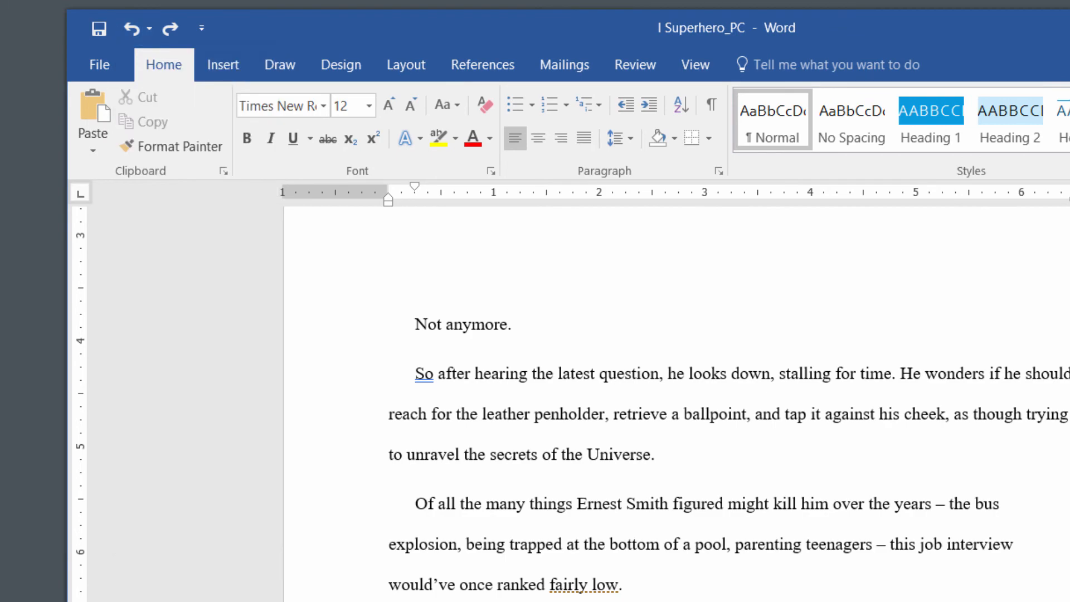
{"action": "left_click", "coordinate": [930, 29]}
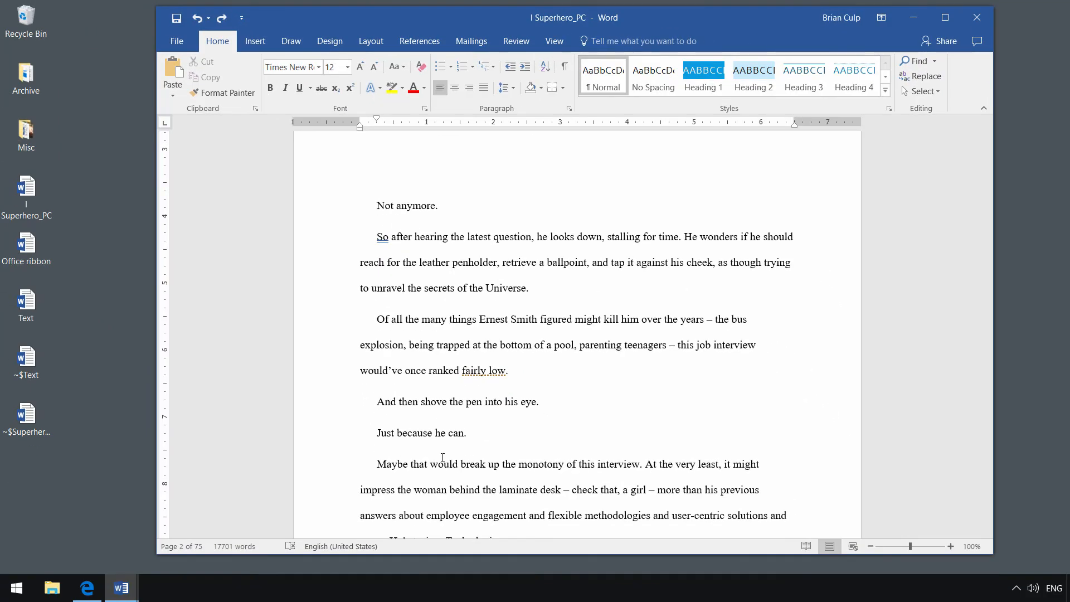
- Delete characters from the start and end of 'Just because he can.'
{"action": "left_click", "coordinate": [377, 432]}
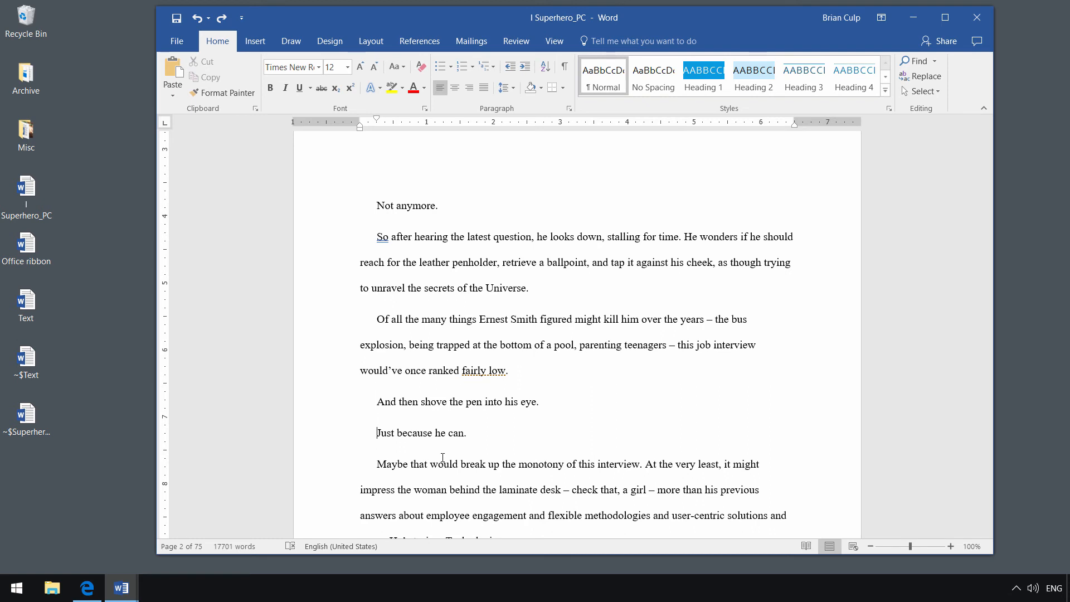
{"action": "key", "text": "Delete"}
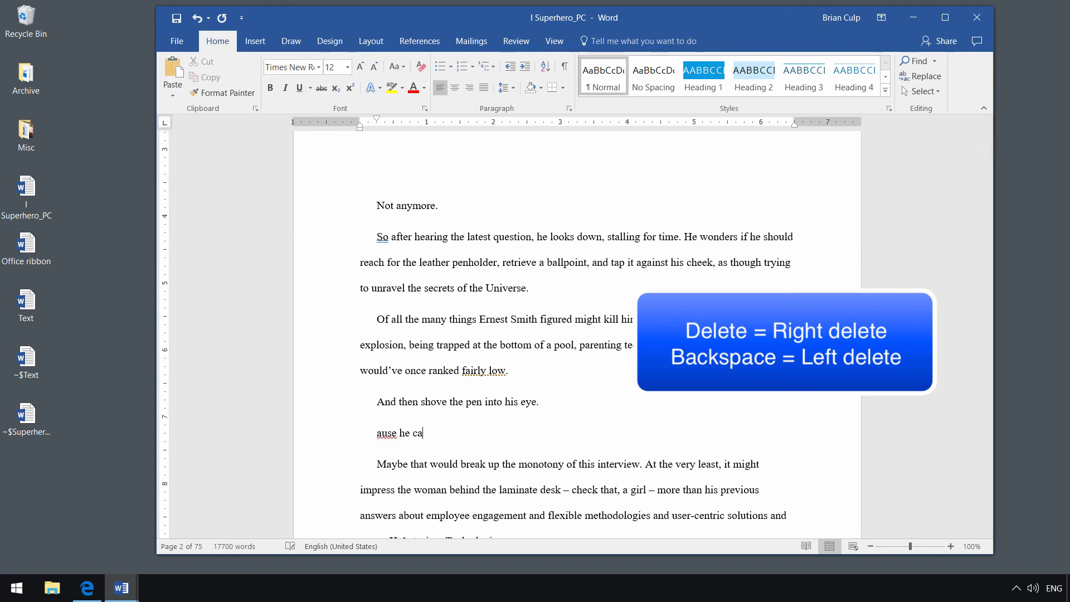
{"action": "key", "text": "backspace"}
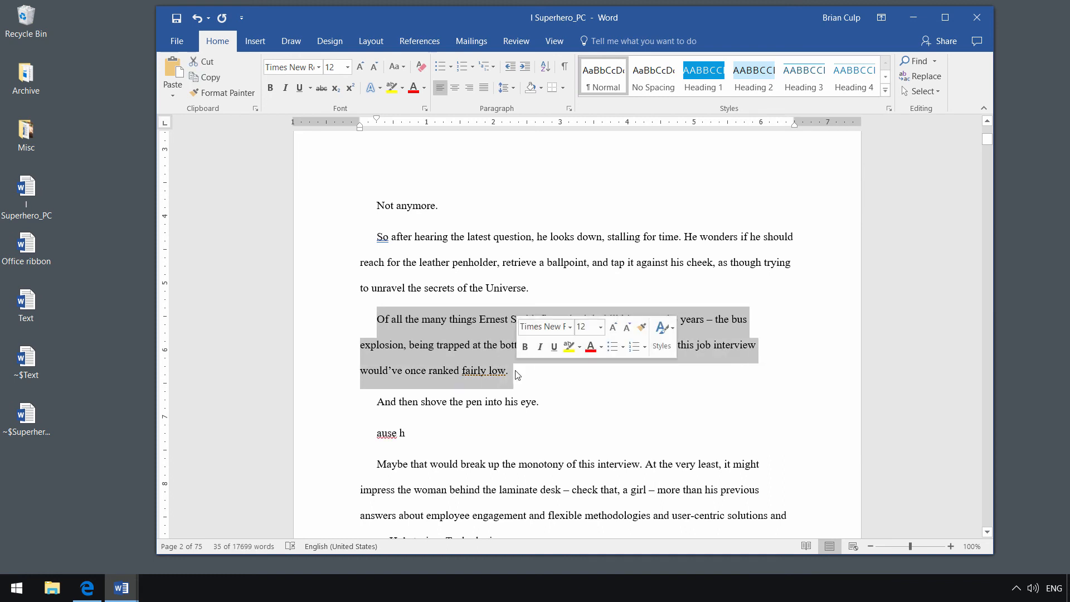
- Trim the line further and delete the entire 'Of all the many things' paragraph
{"action": "key", "text": "delete"}
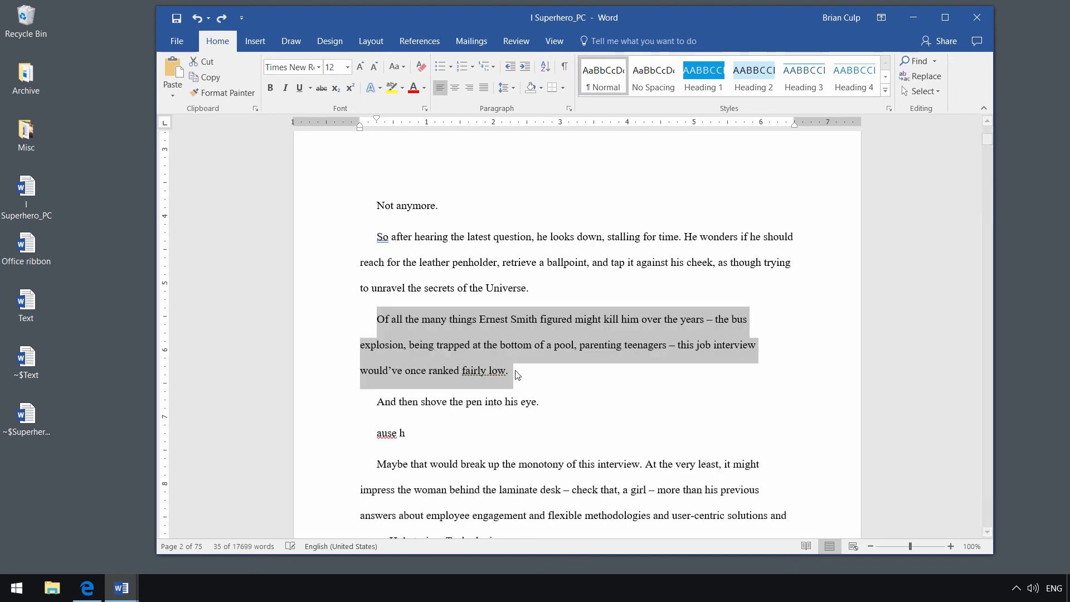
{"action": "key", "text": "delete"}
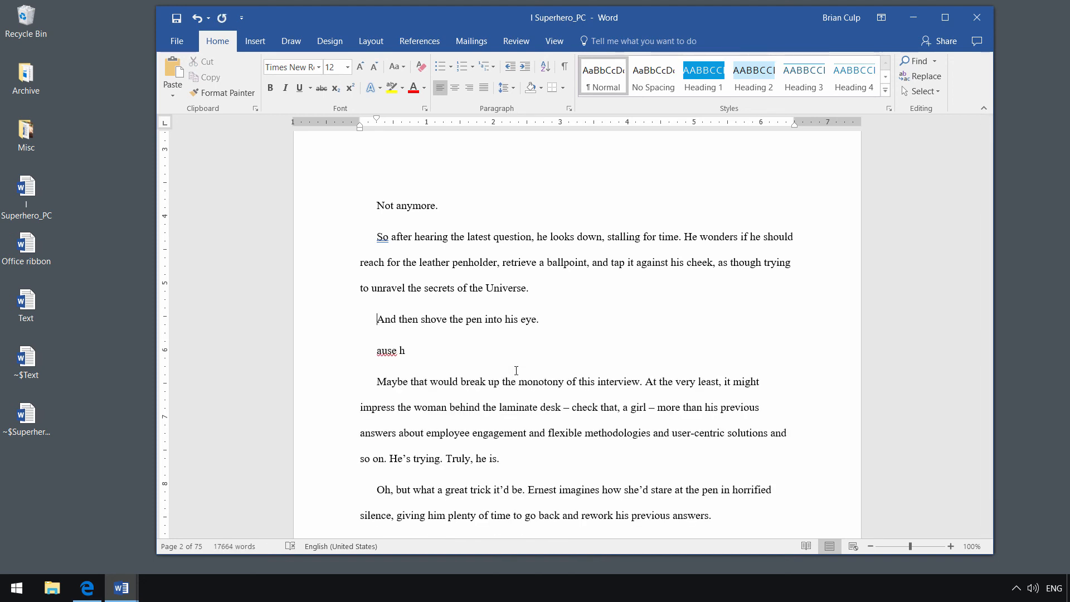